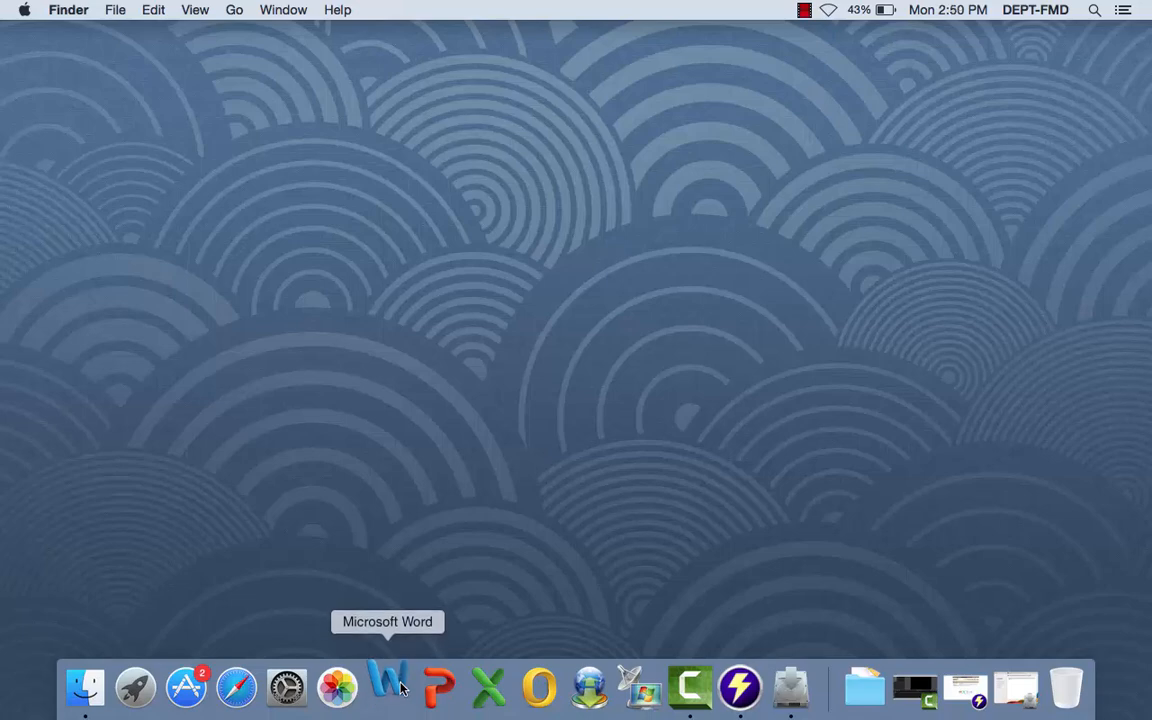
- Launch Microsoft Word from the Dock
left_click(386, 689)
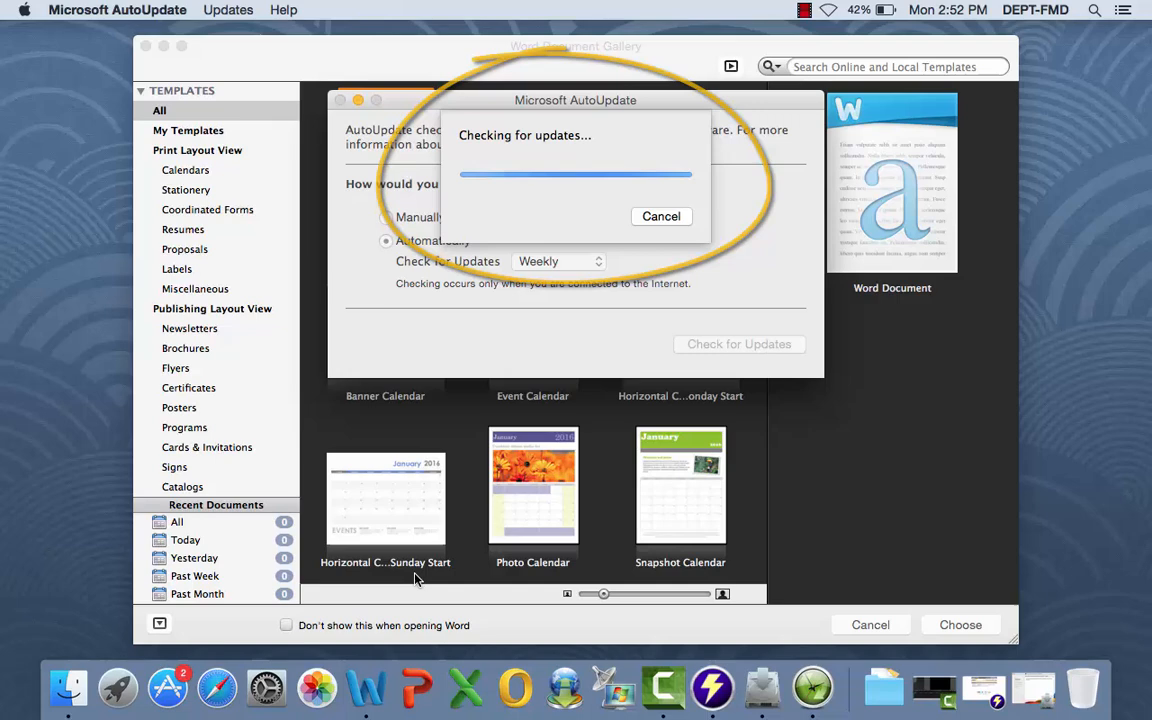
- Cancel the running check and start a fresh check for Microsoft software updates
left_click(661, 216)
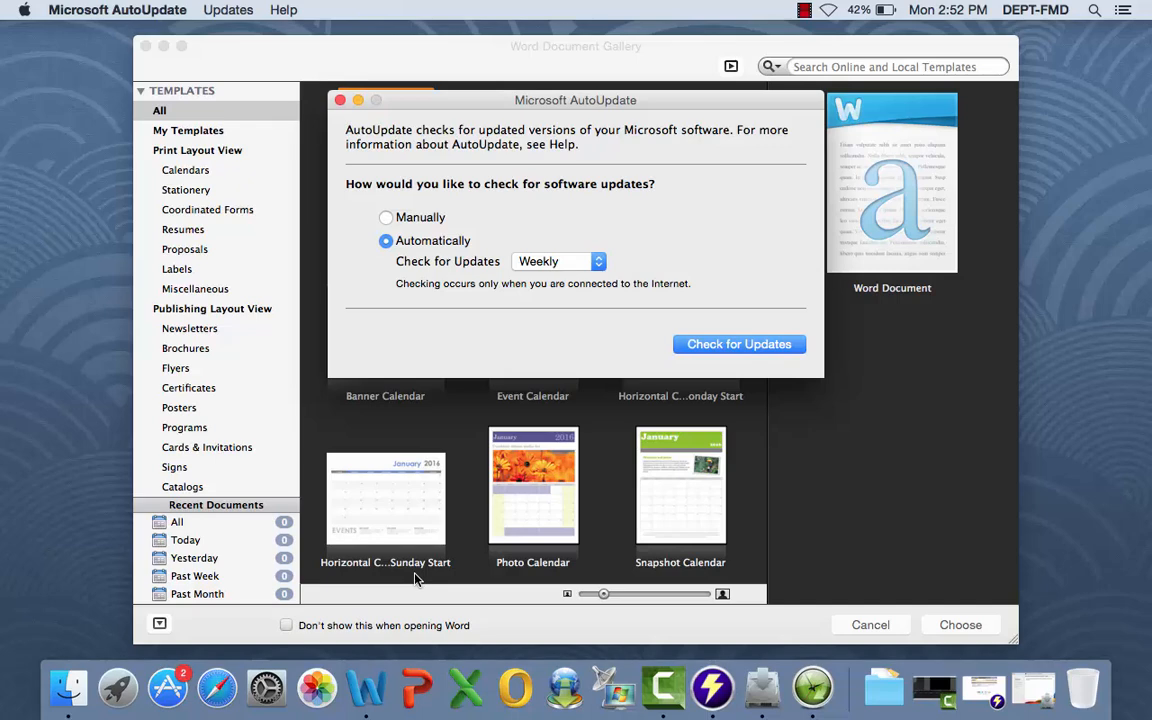
left_click(739, 343)
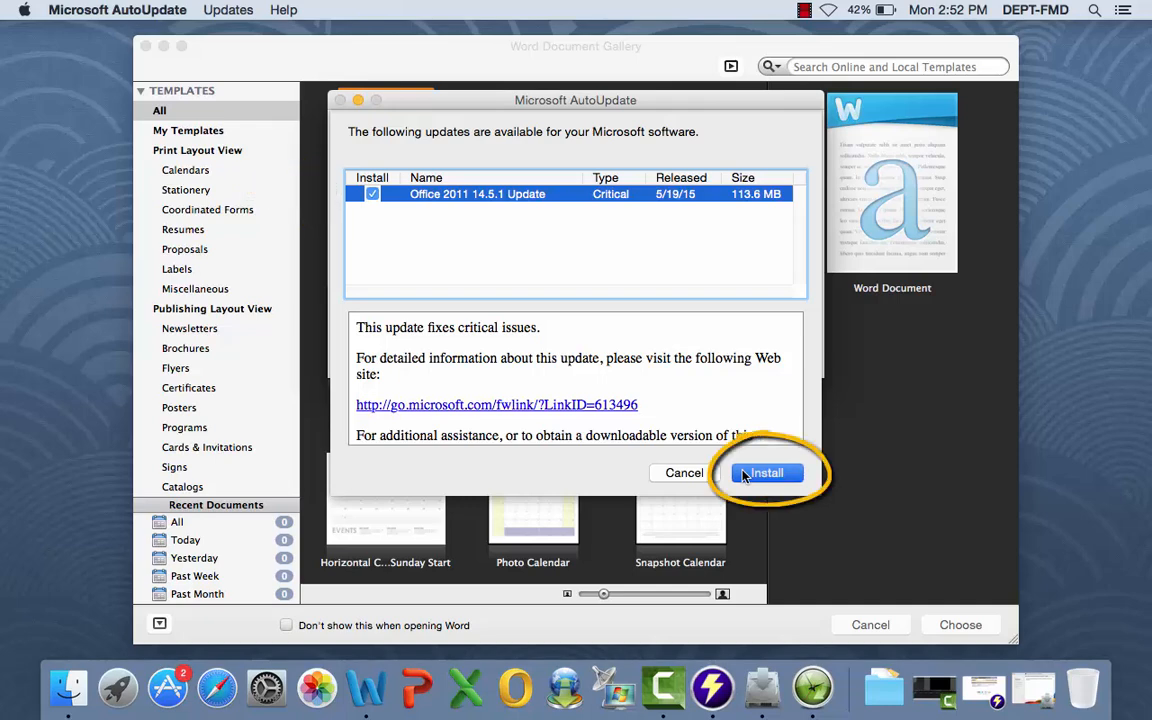
left_click(766, 472)
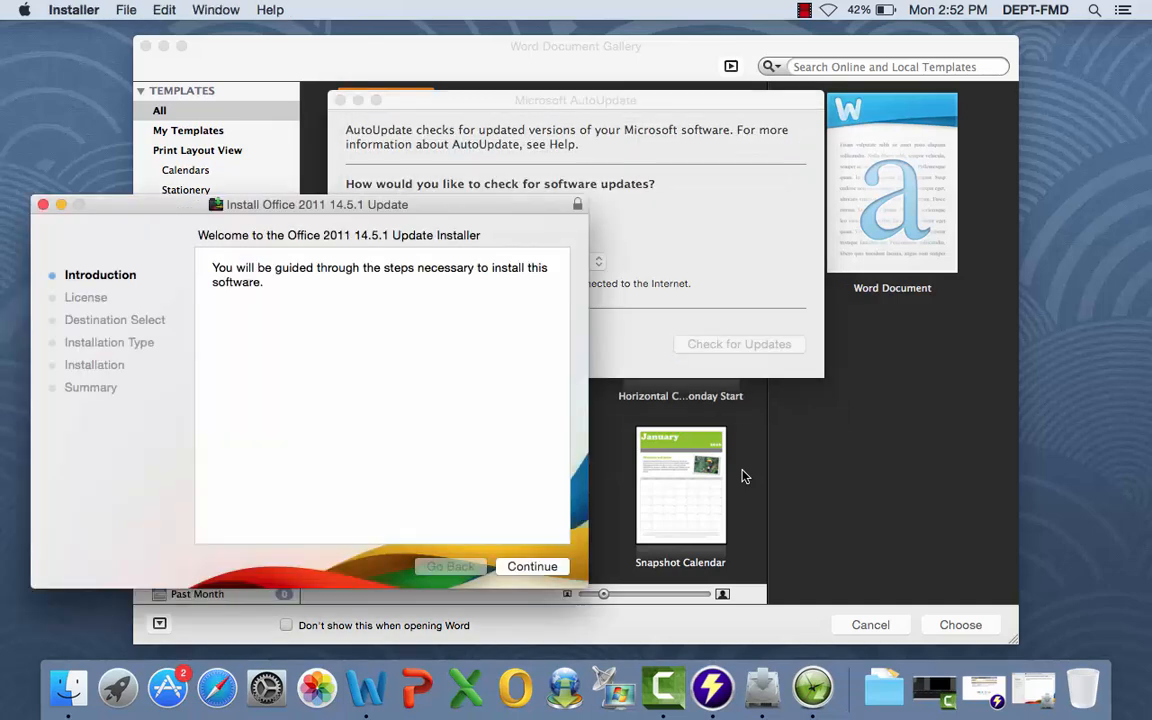
mouse_move(600, 524)
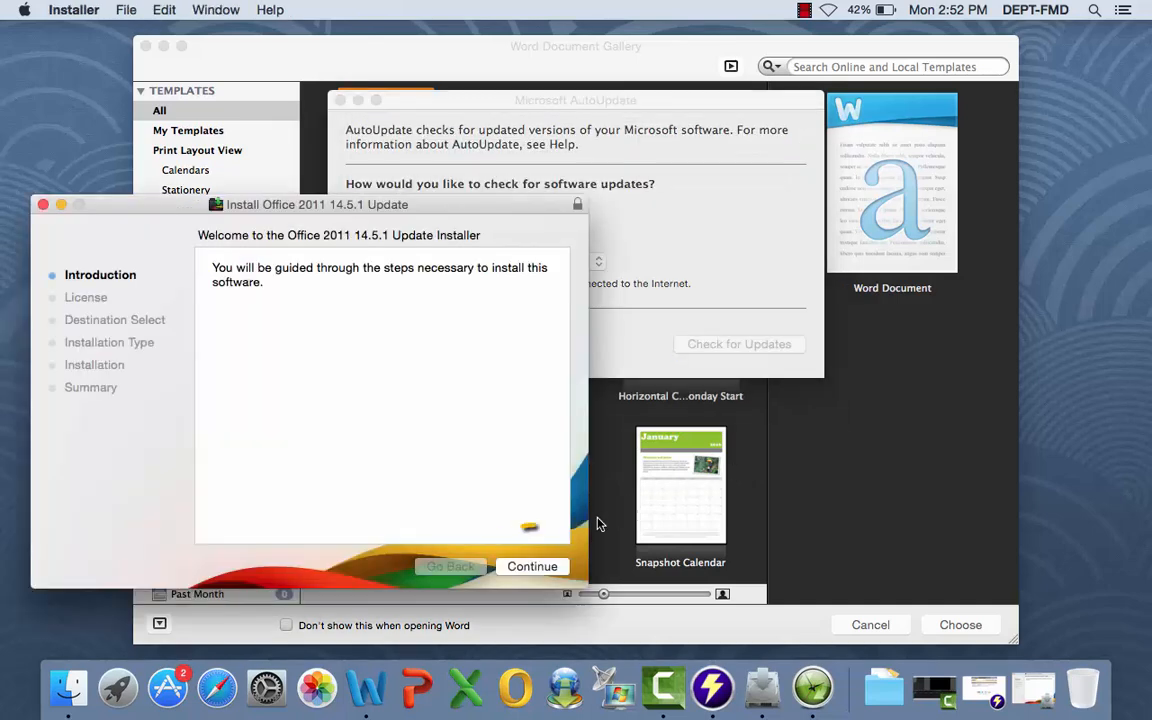
- Continue past the Installer introduction and license text and agree to the license
left_click(532, 566)
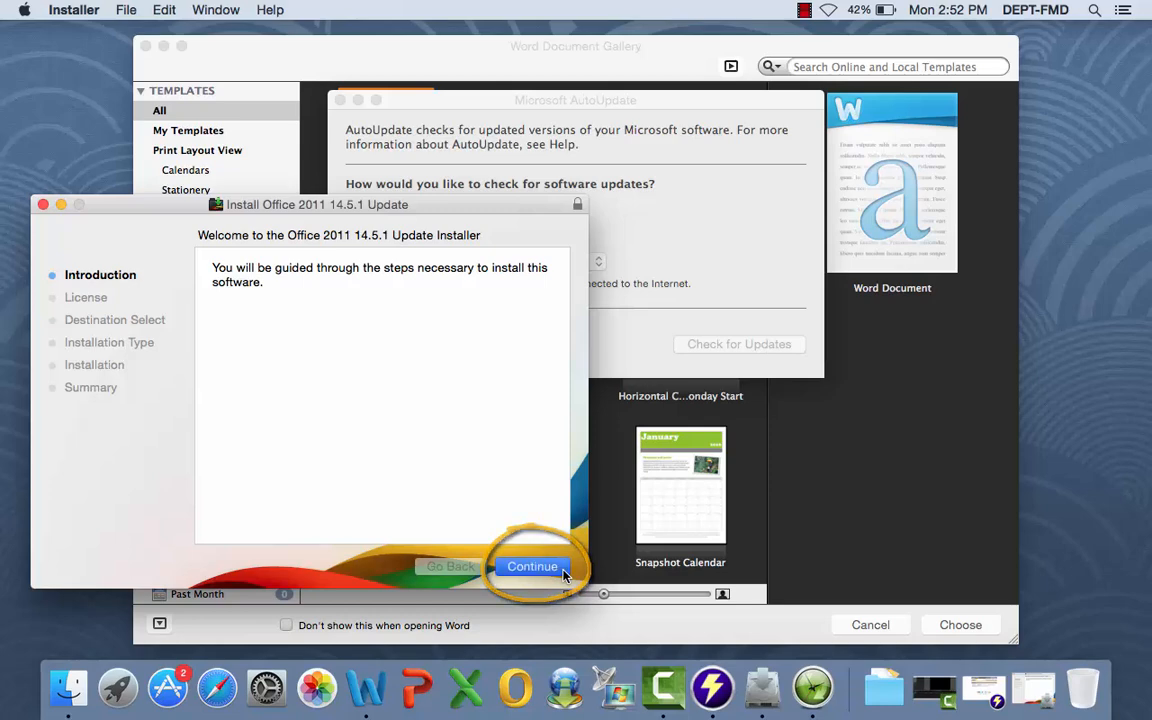
left_click(532, 566)
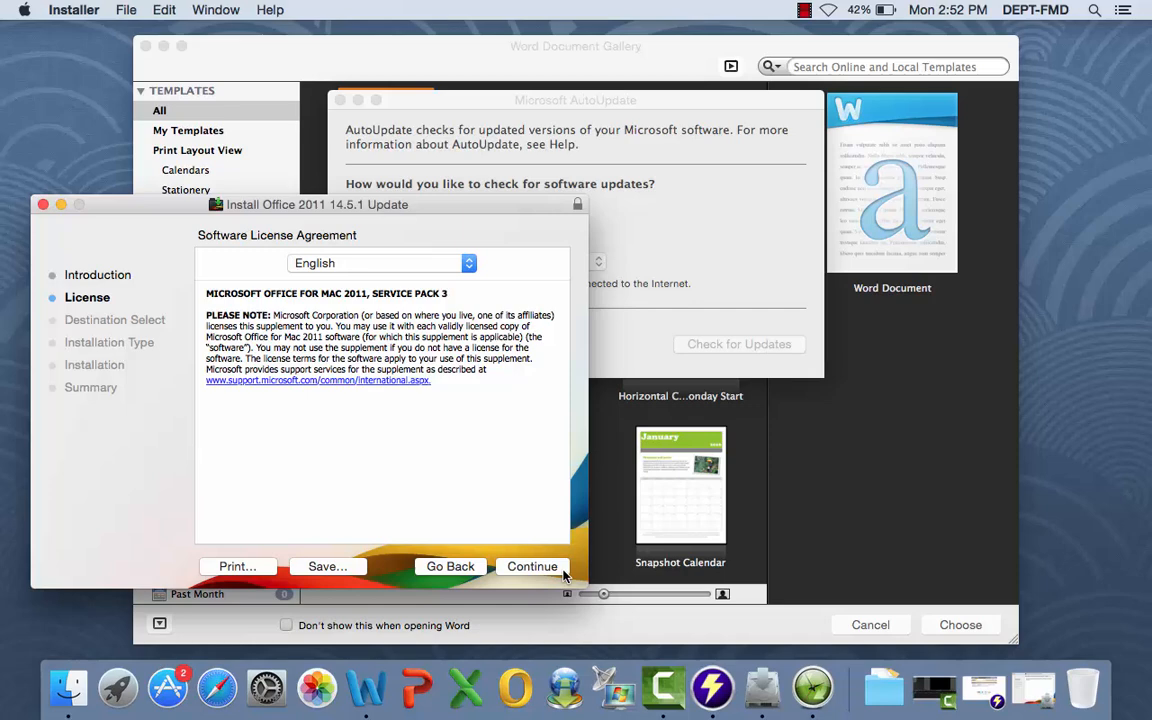
left_click(532, 566)
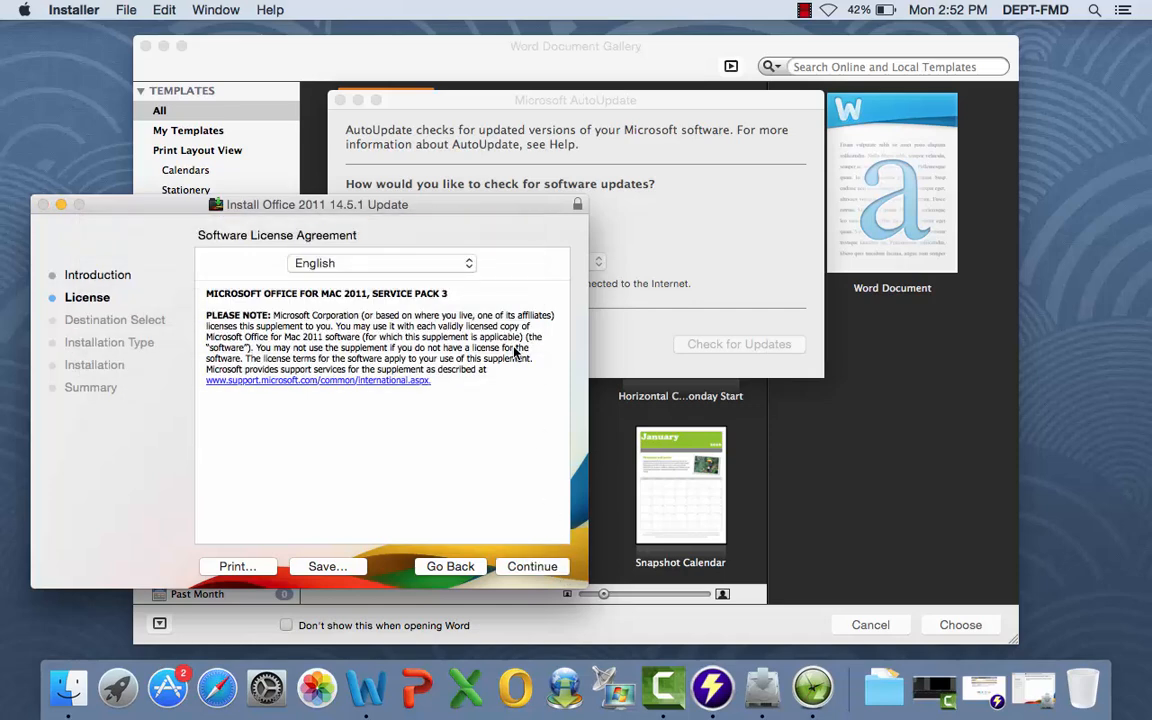
left_click(532, 566)
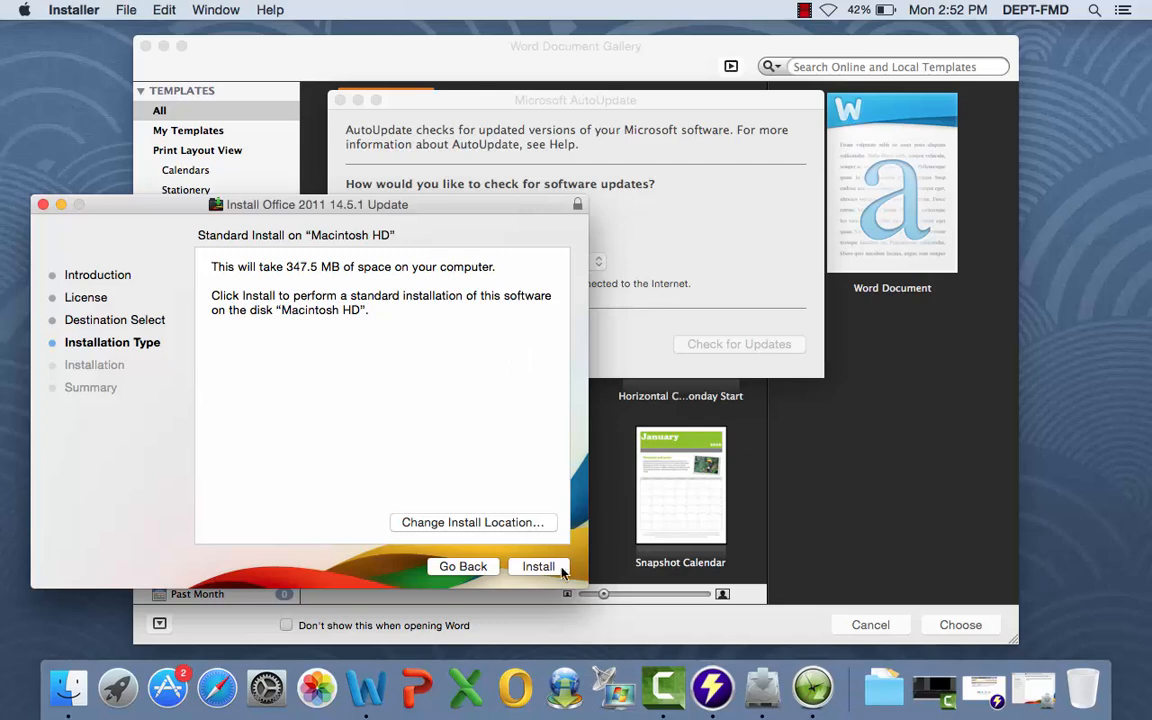
- Start the standard install on Macintosh HD, closing Microsoft Word so the install can proceed
left_click(538, 566)
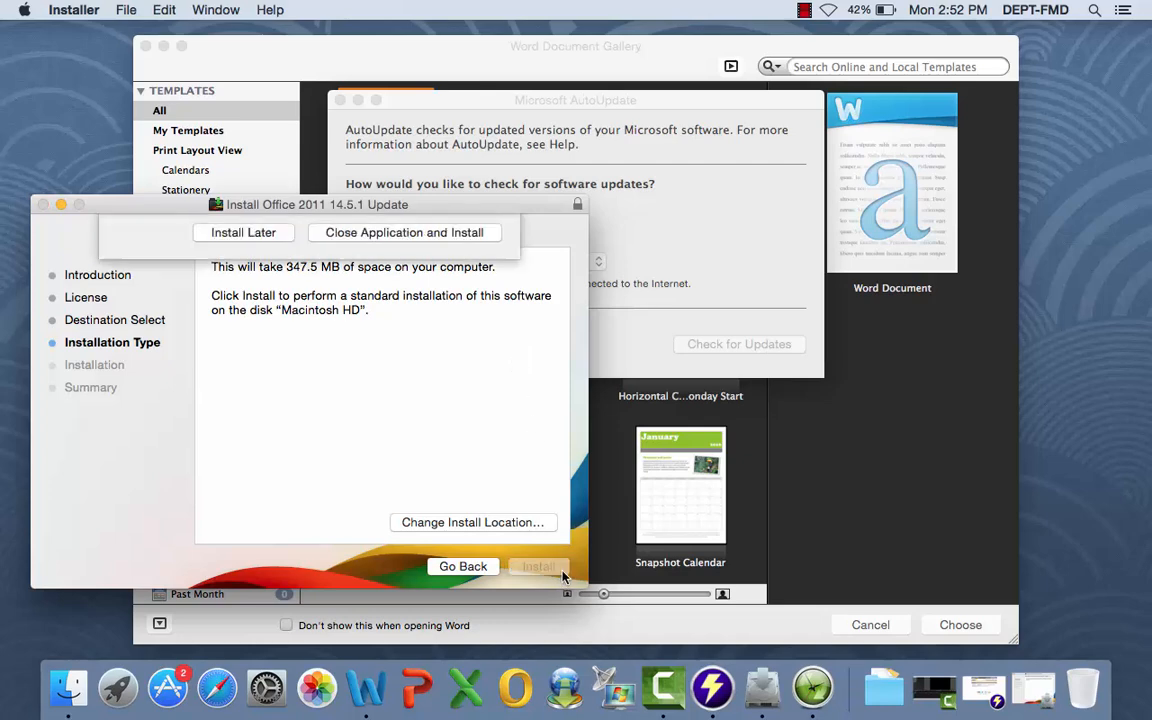
left_click(538, 566)
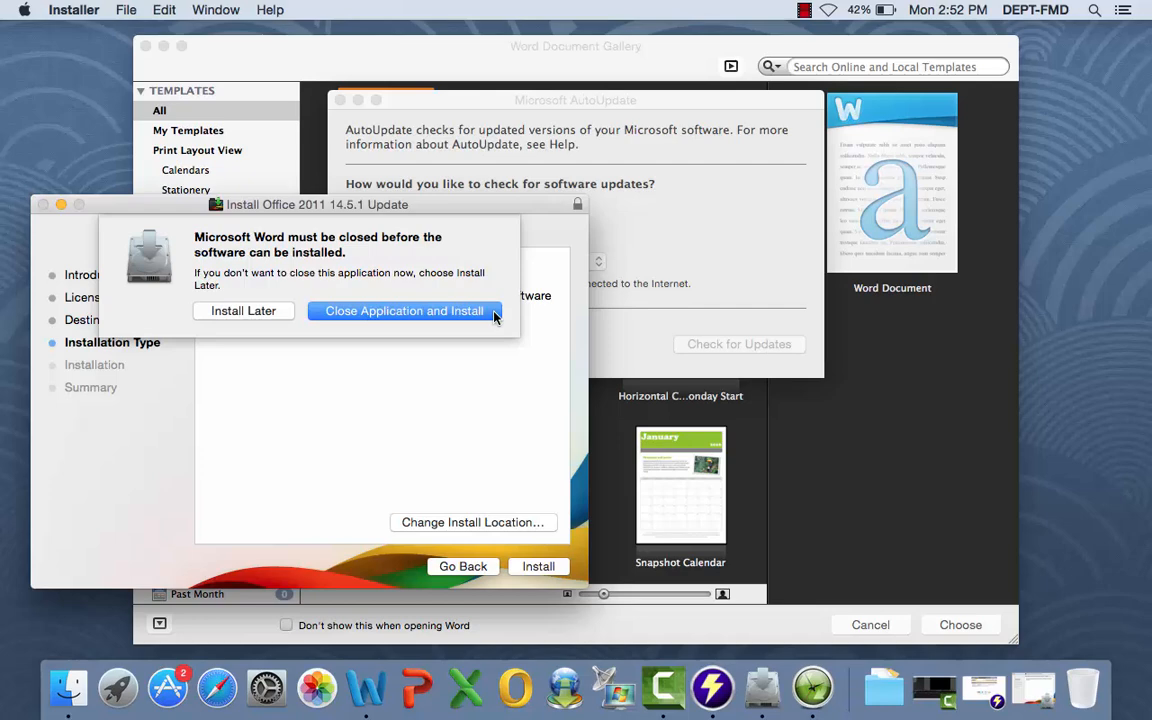
left_click(403, 311)
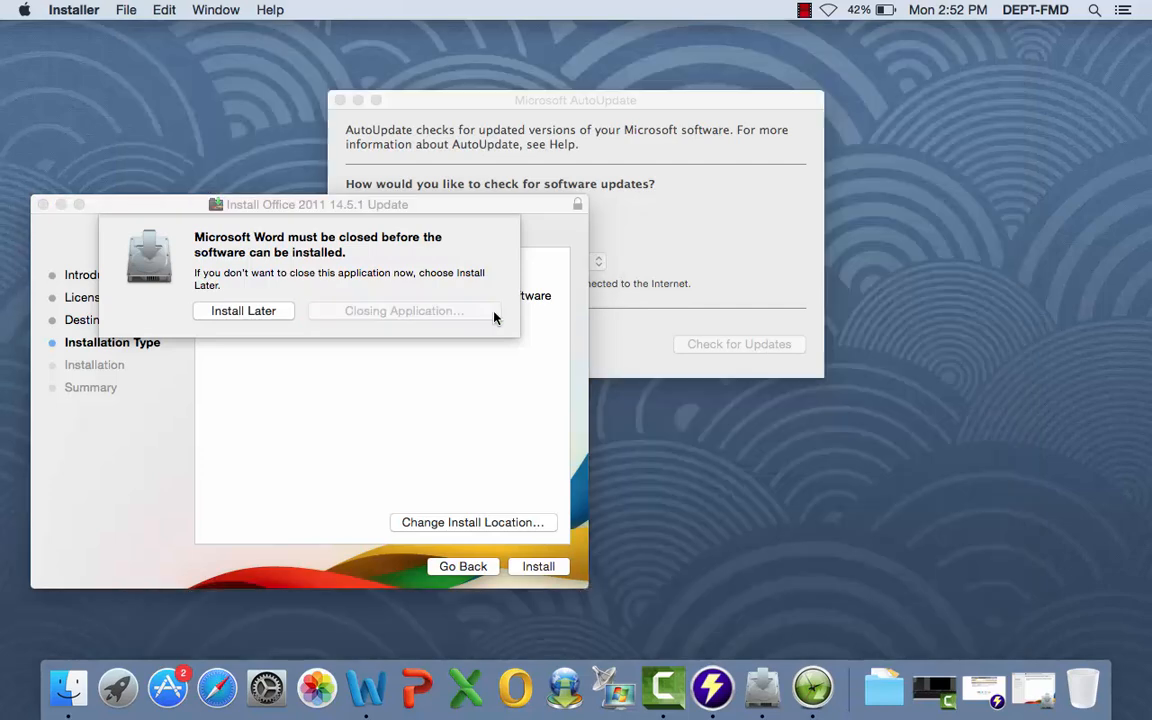
left_click(243, 310)
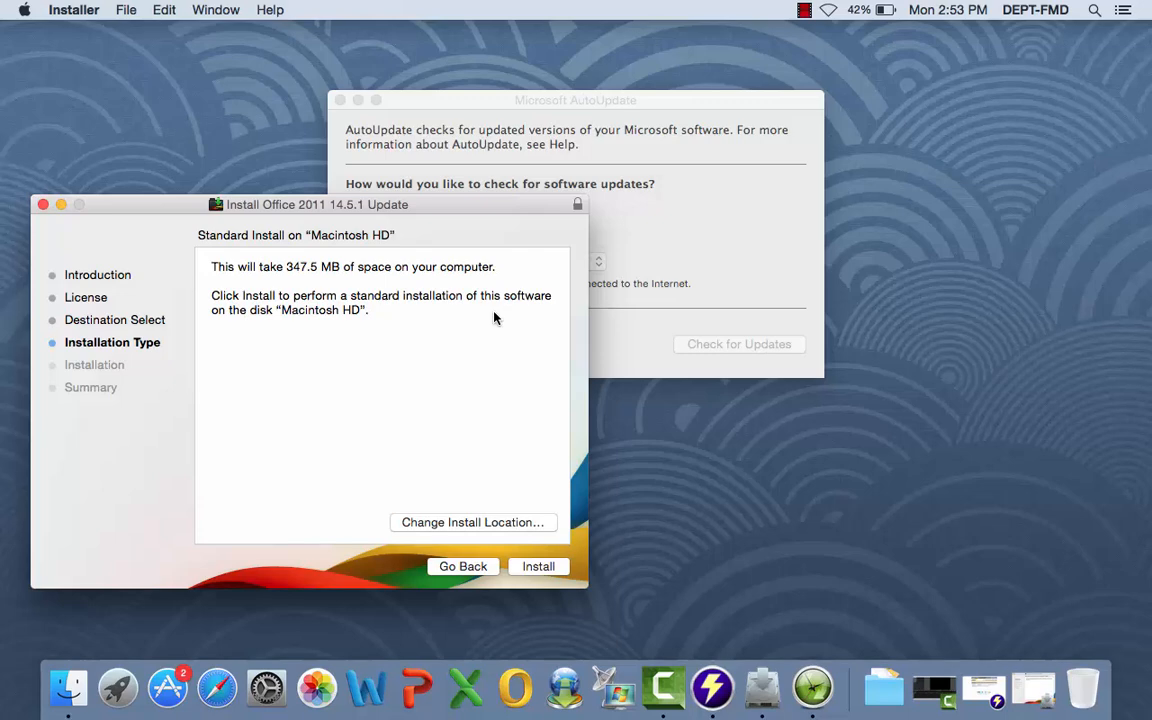
left_click(538, 566)
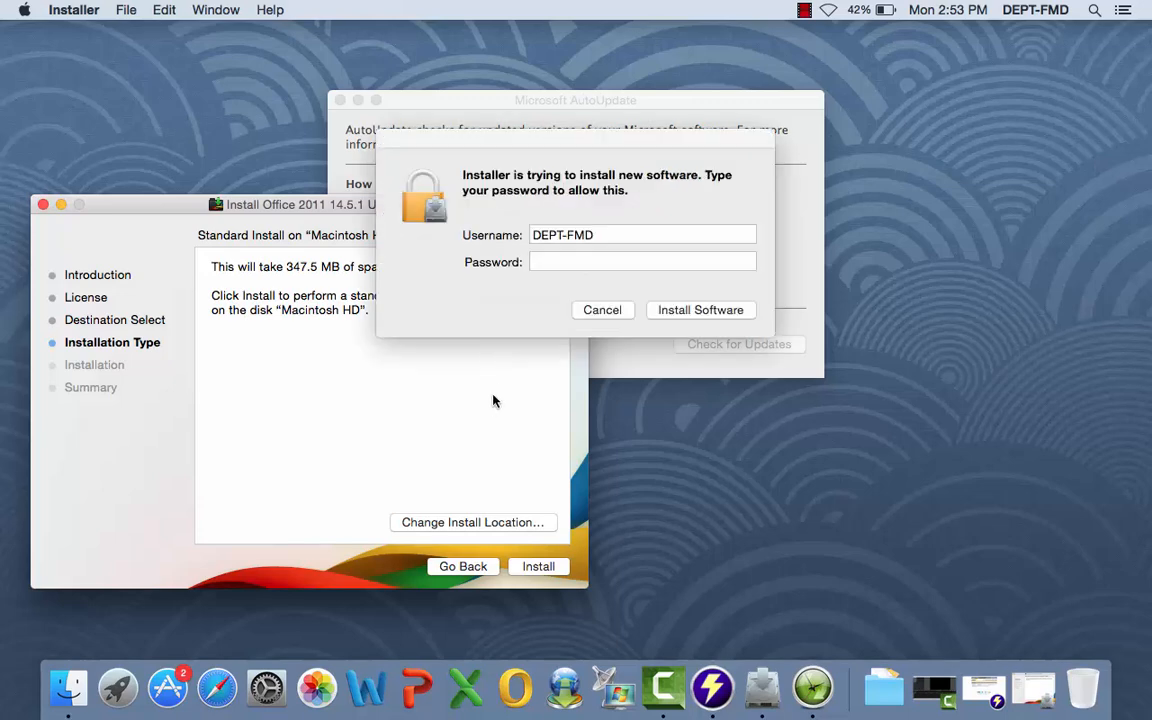
- Enter the administrator password and authorize installing the software
left_click(642, 262)
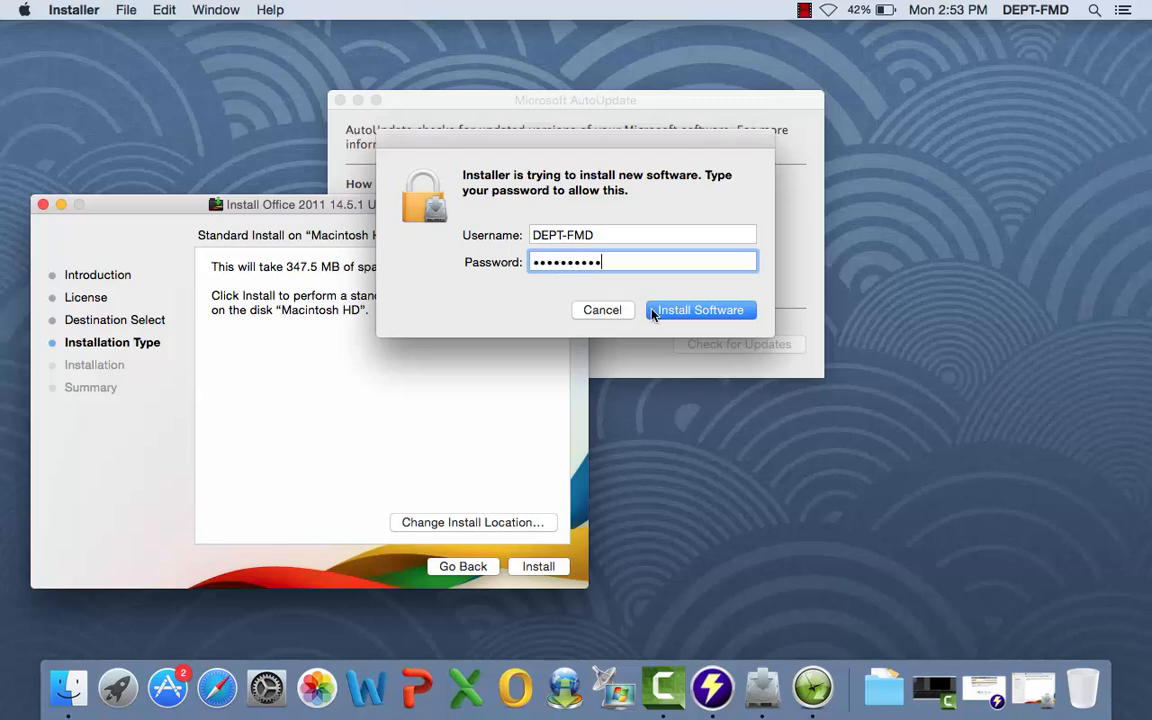
left_click(700, 309)
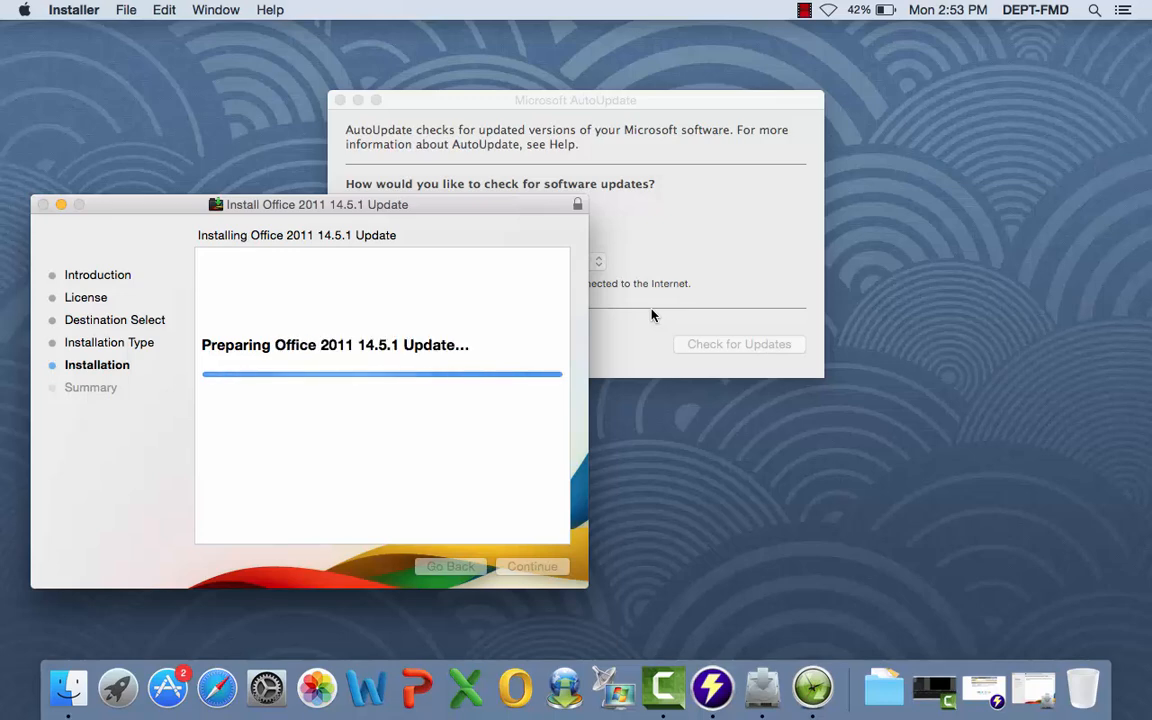